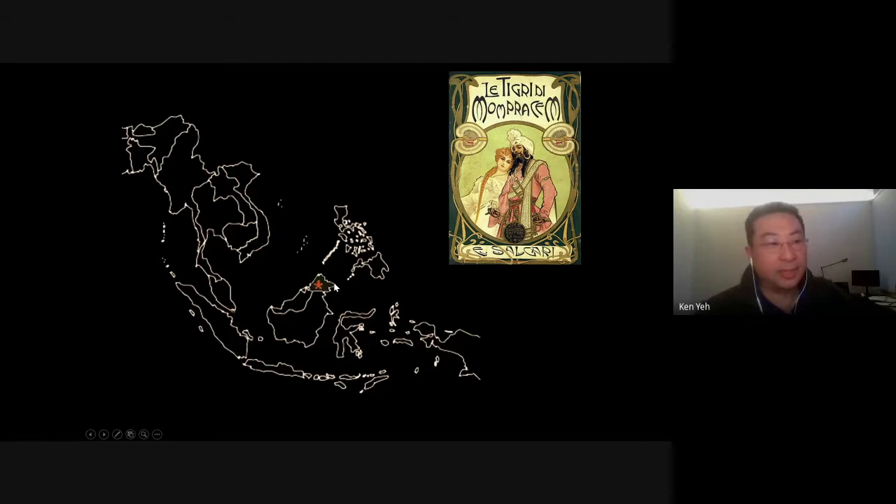
mouse_move(335, 299)
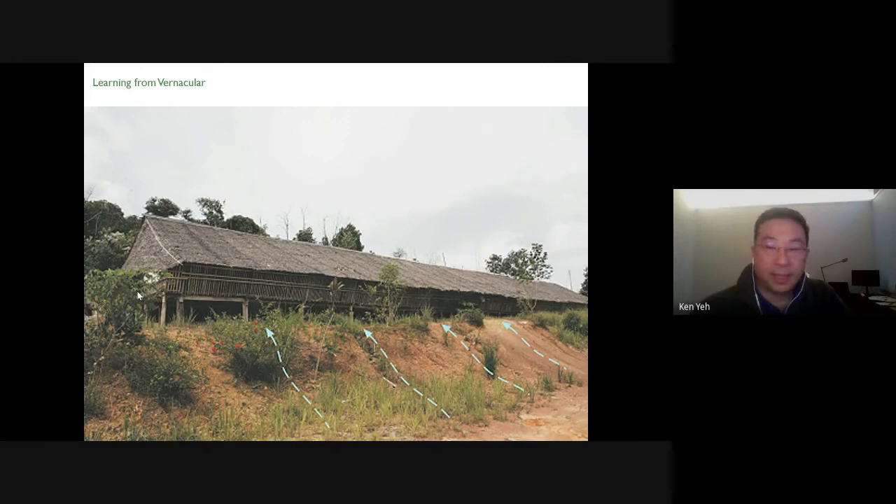
mouse_move(539, 306)
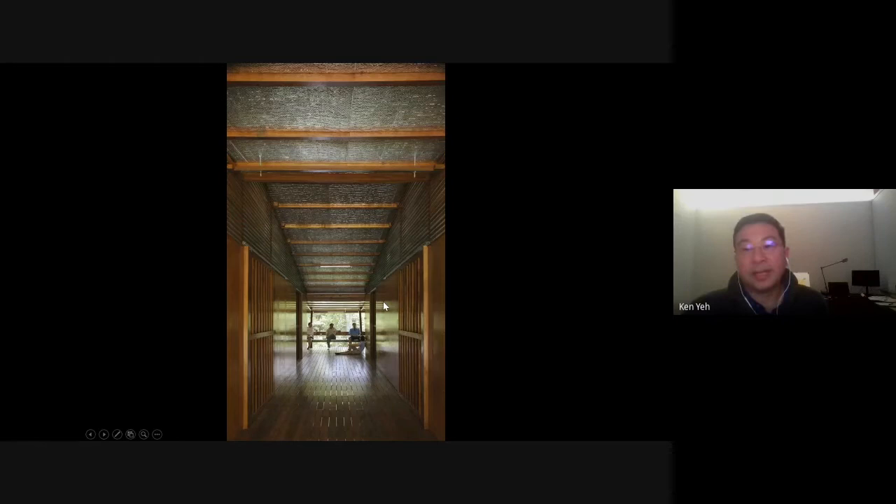
mouse_move(585, 389)
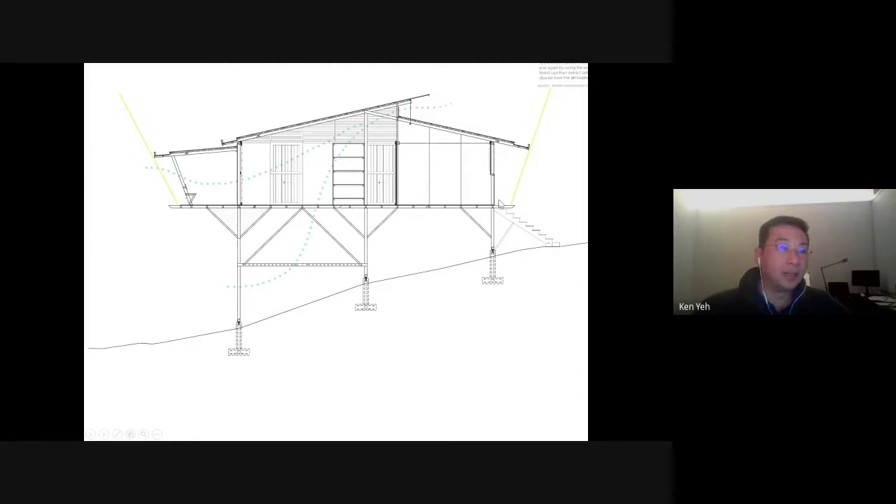
mouse_move(180, 205)
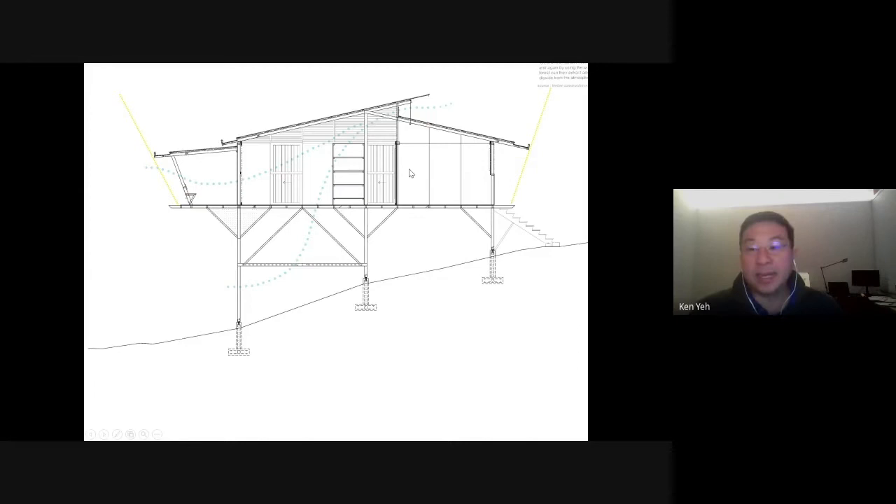
mouse_move(72, 294)
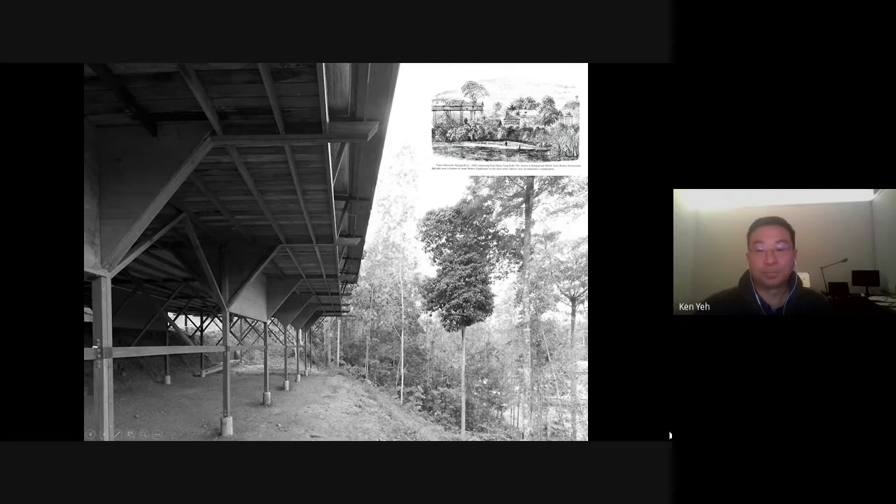
key(Right)
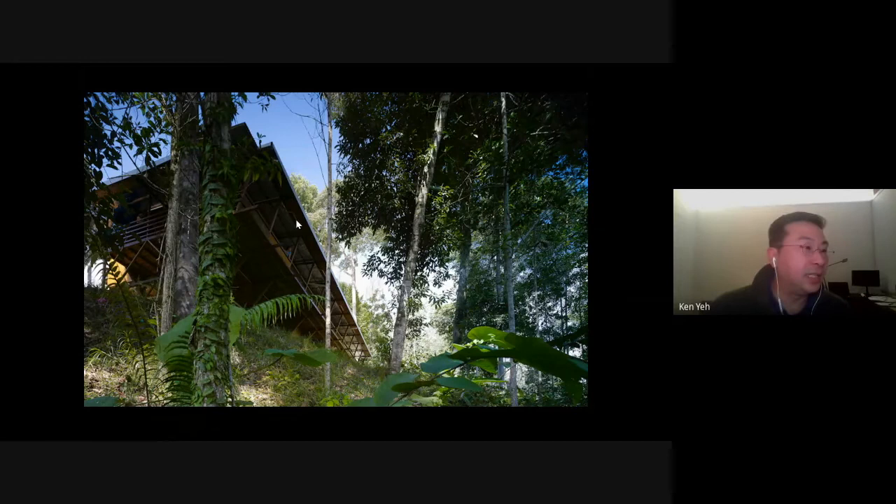
mouse_move(376, 217)
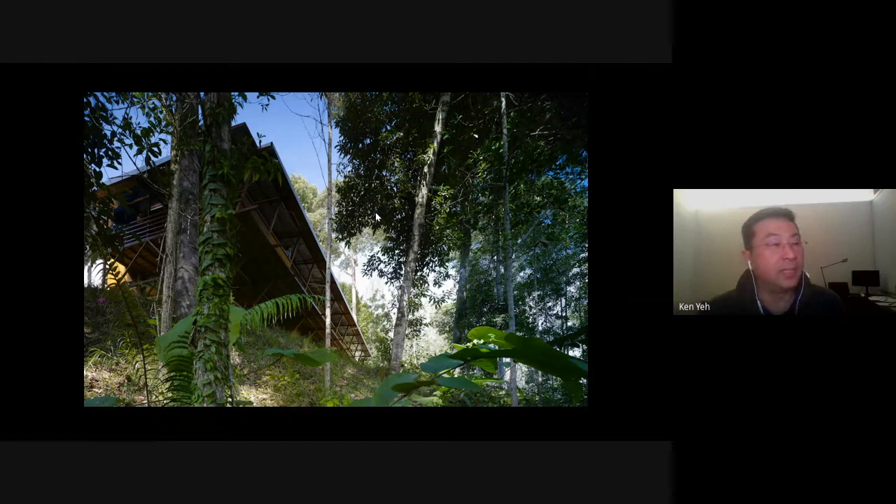